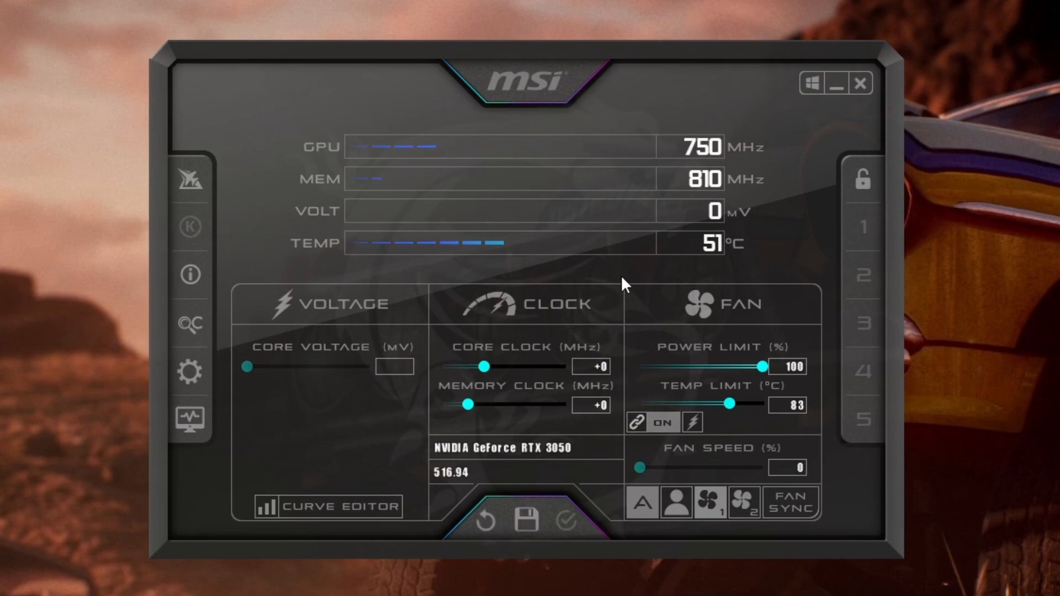
mouse_move(623, 262)
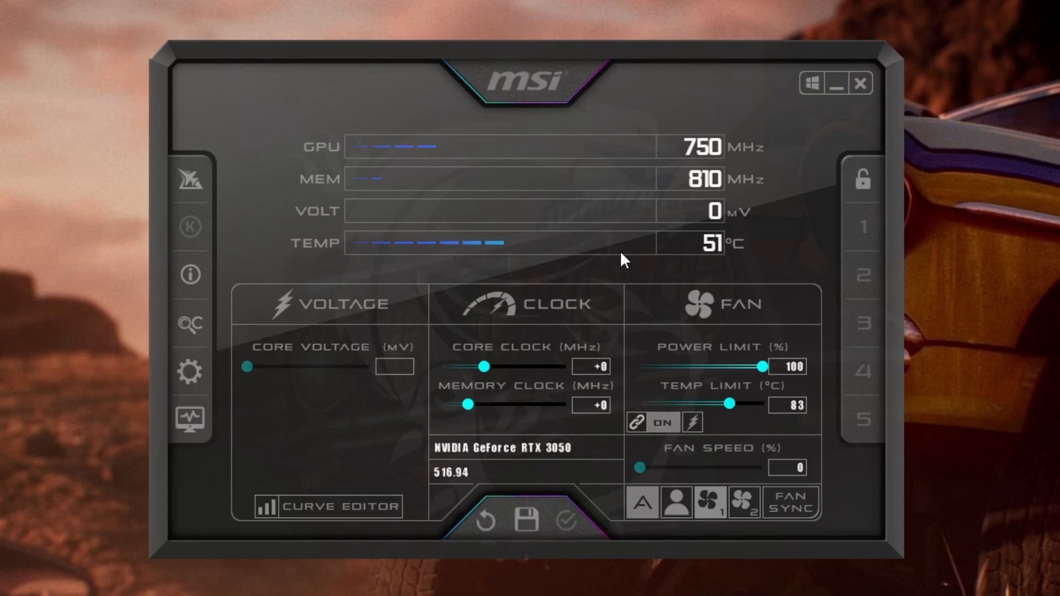
mouse_move(731, 210)
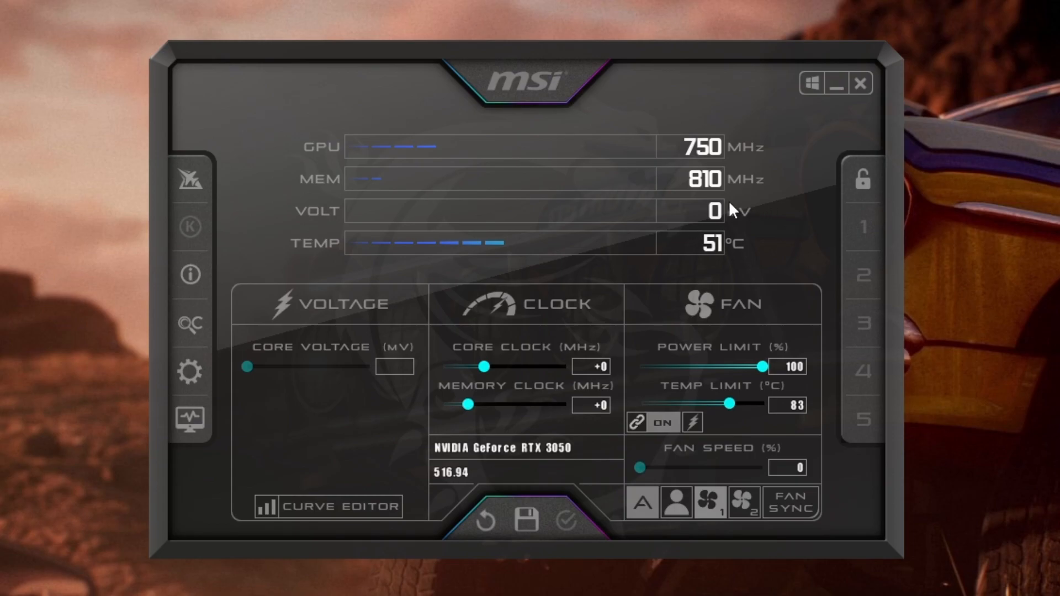
mouse_move(561, 108)
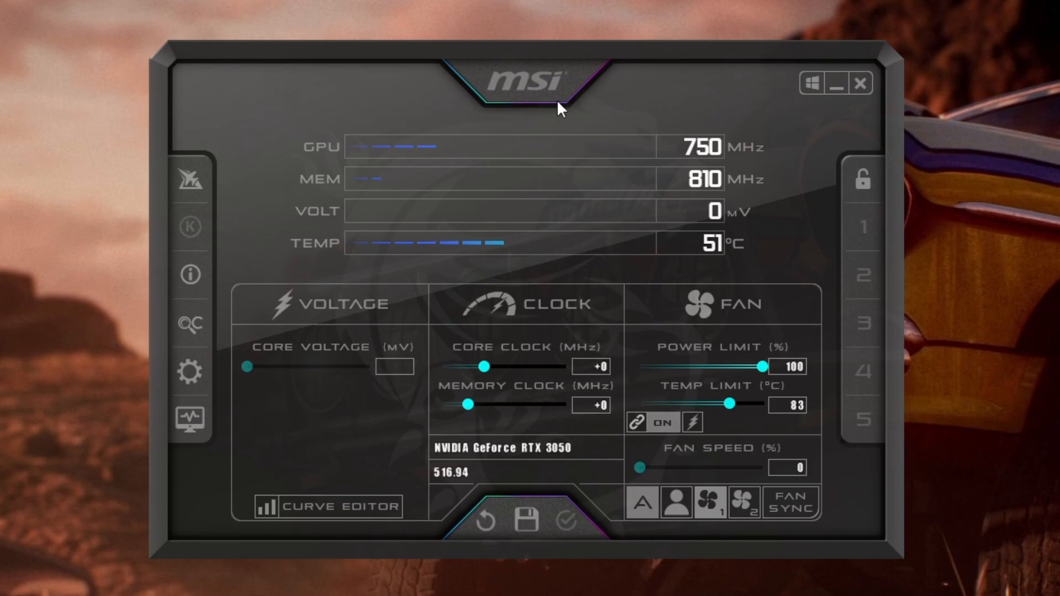
mouse_move(610, 71)
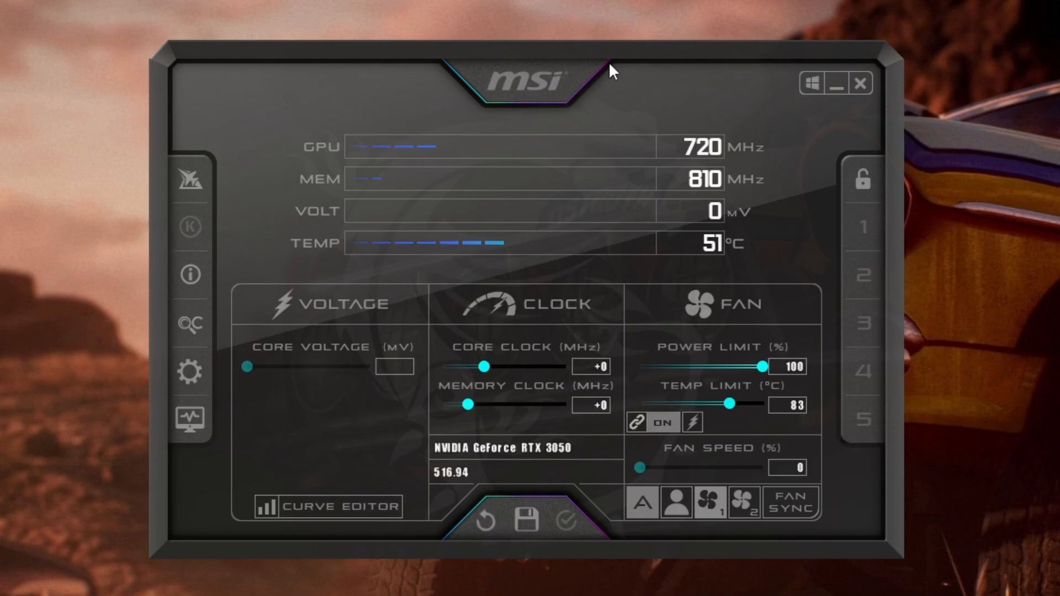
- Close the MSI Afterburner window showing the RTX 3050's default clock and power limits
left_click(859, 83)
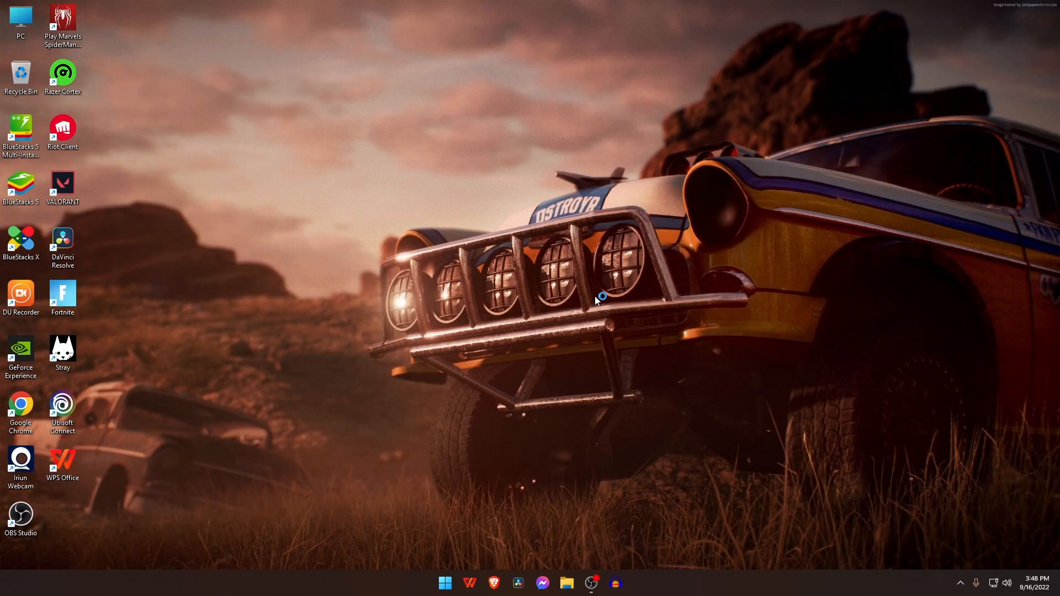
- Search 'msi afterburner' in Brave and zoom in on the Google results
left_click(493, 583)
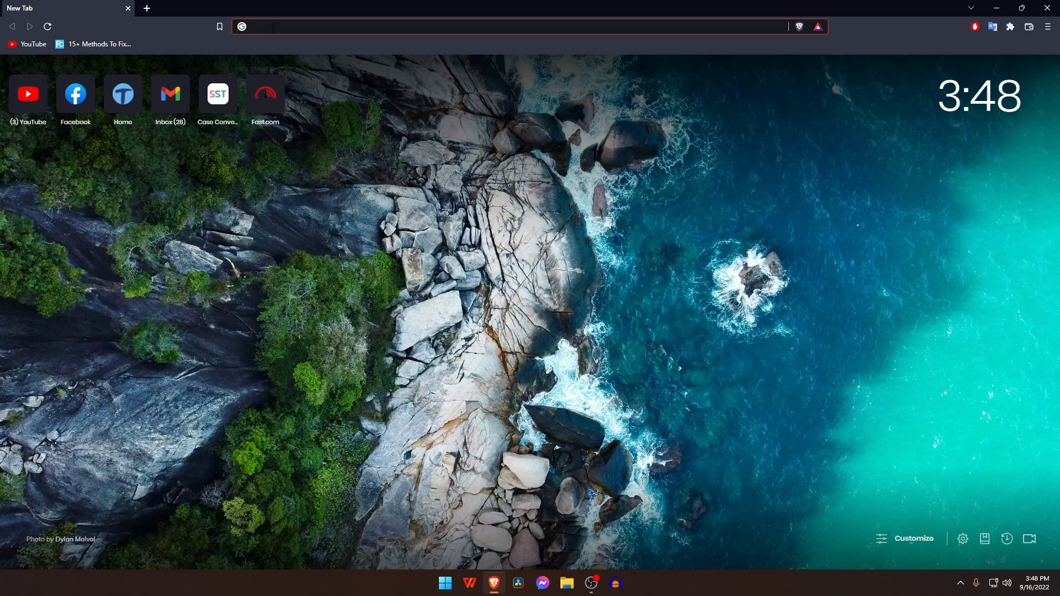
type("msi afterburner")
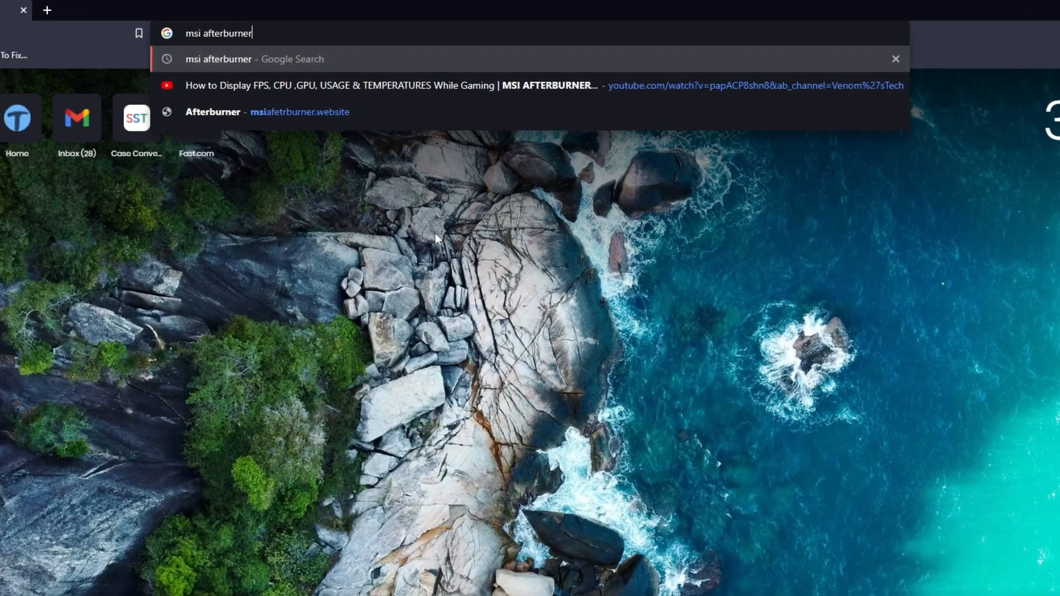
key("Return")
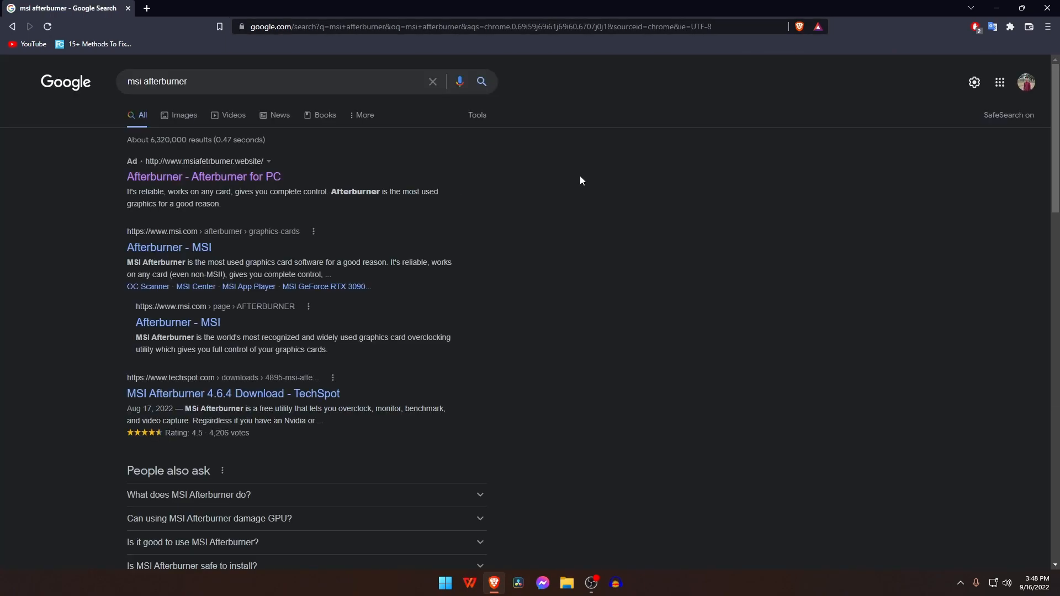
key("ctrl+plus")
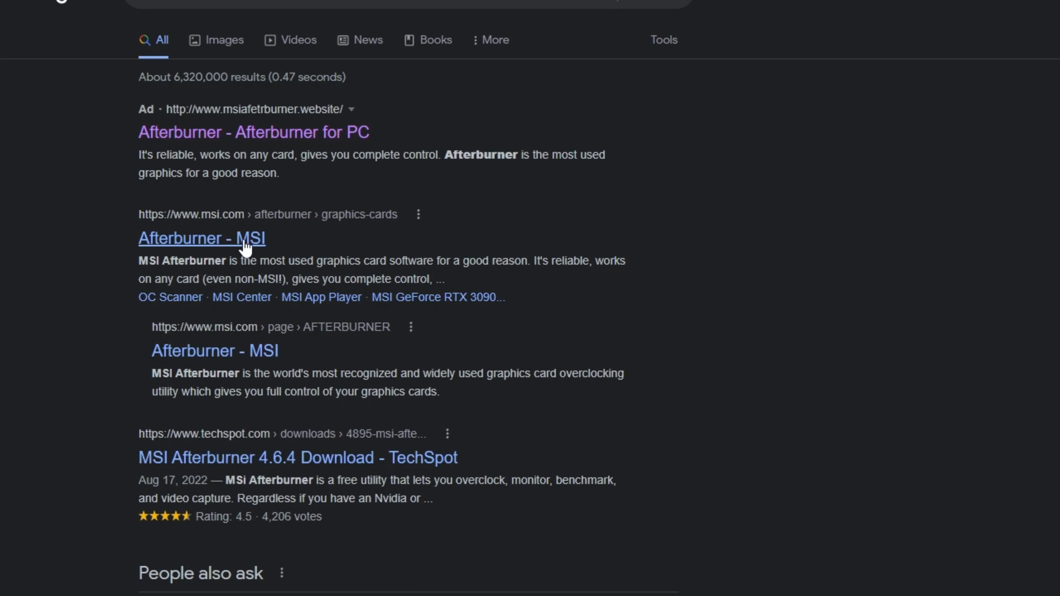
- Download MSIAfterburnerSetup.zip from the official MSI Afterburner page and dismiss the completion notice
left_click(201, 237)
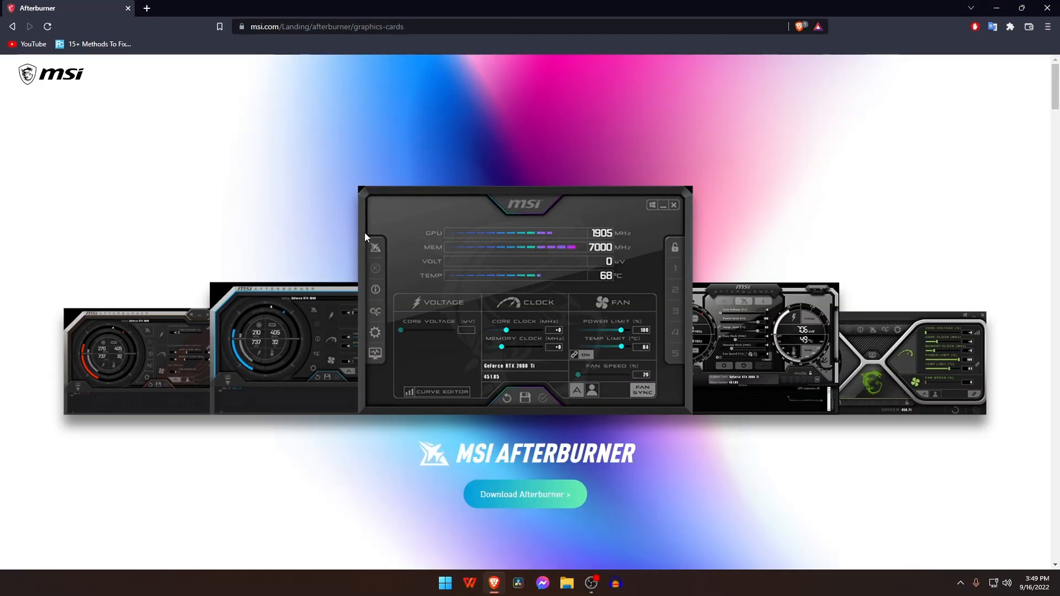
scroll("down", 3)
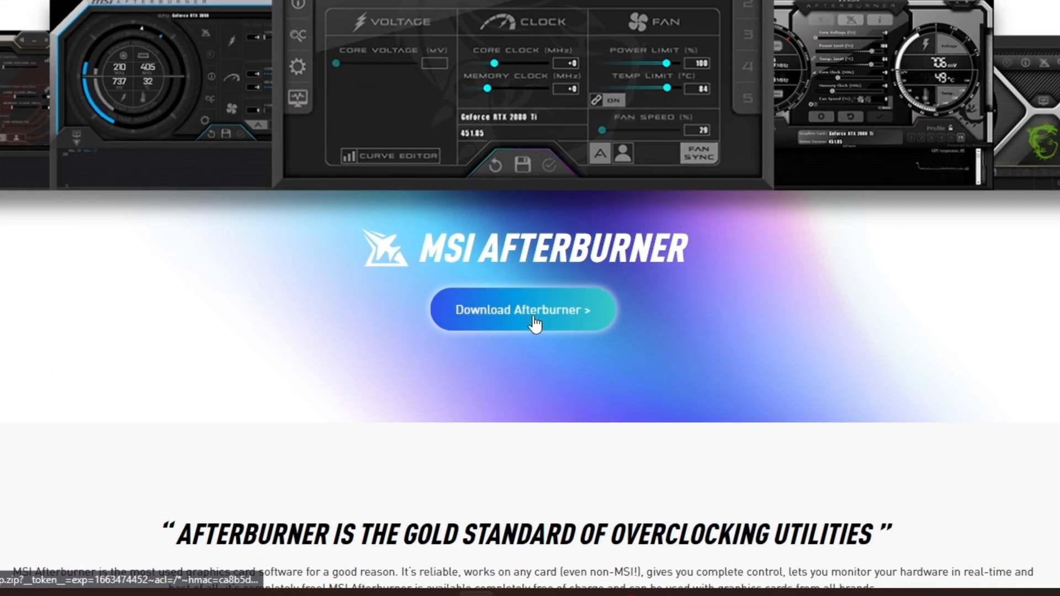
left_click(522, 309)
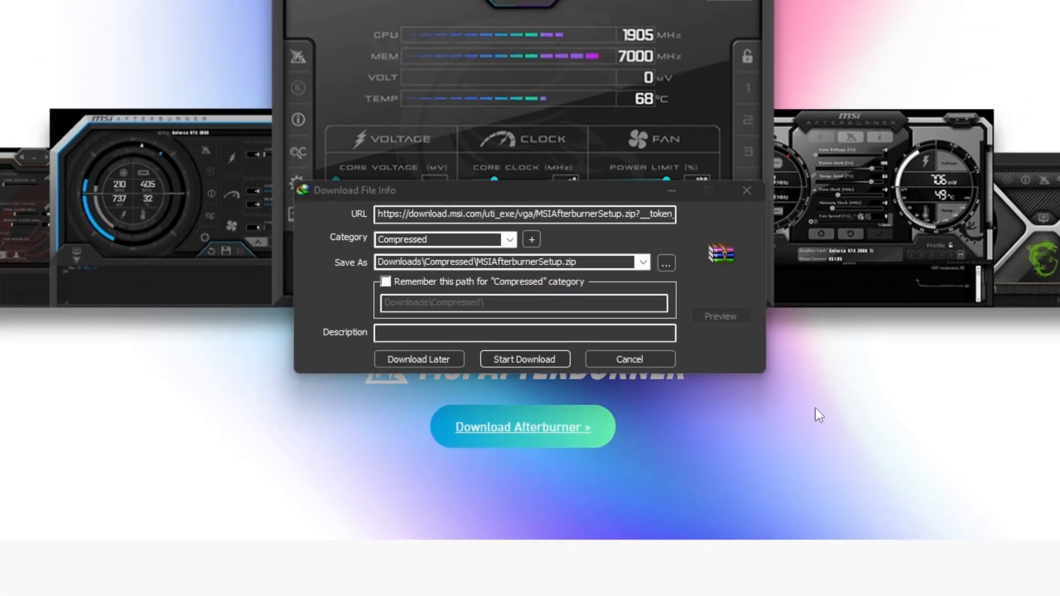
left_click(524, 359)
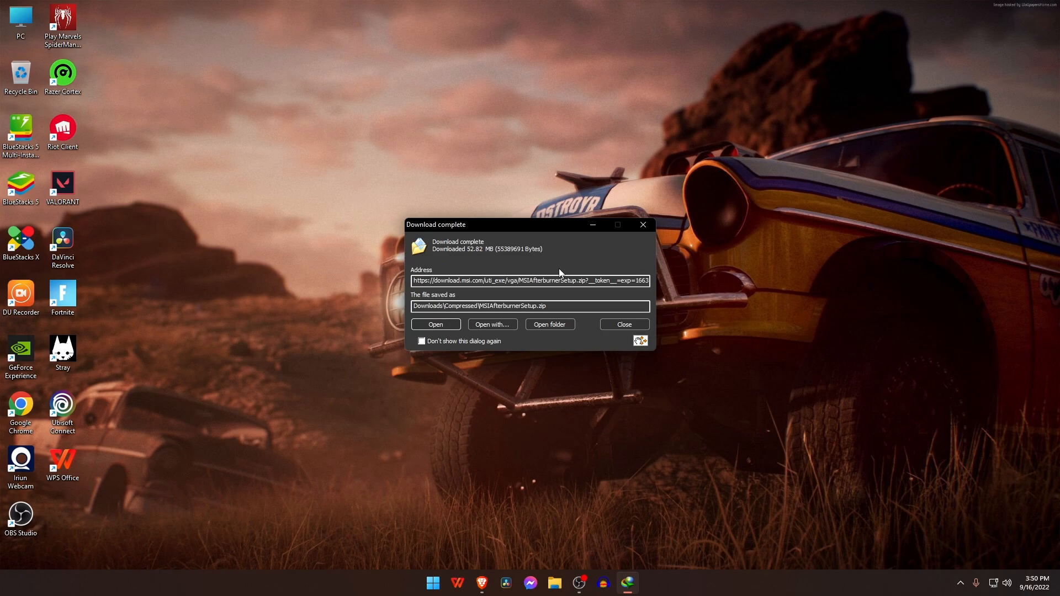
left_click(623, 324)
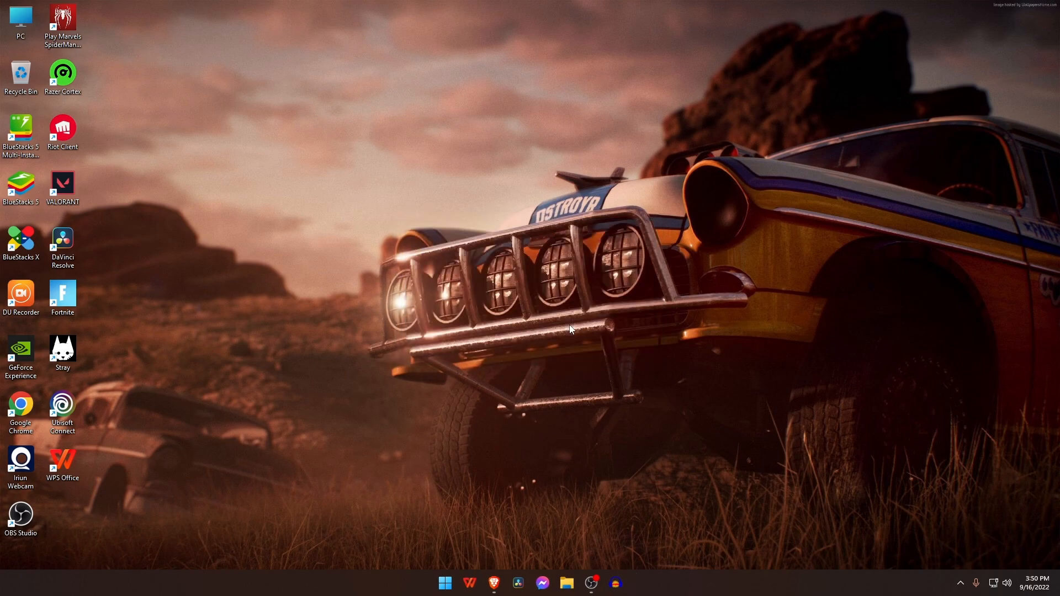
- Extract MSIAfterburnerSetup.zip in the Compressed folder, producing MSIAfterburnerSetup464
left_click(565, 583)
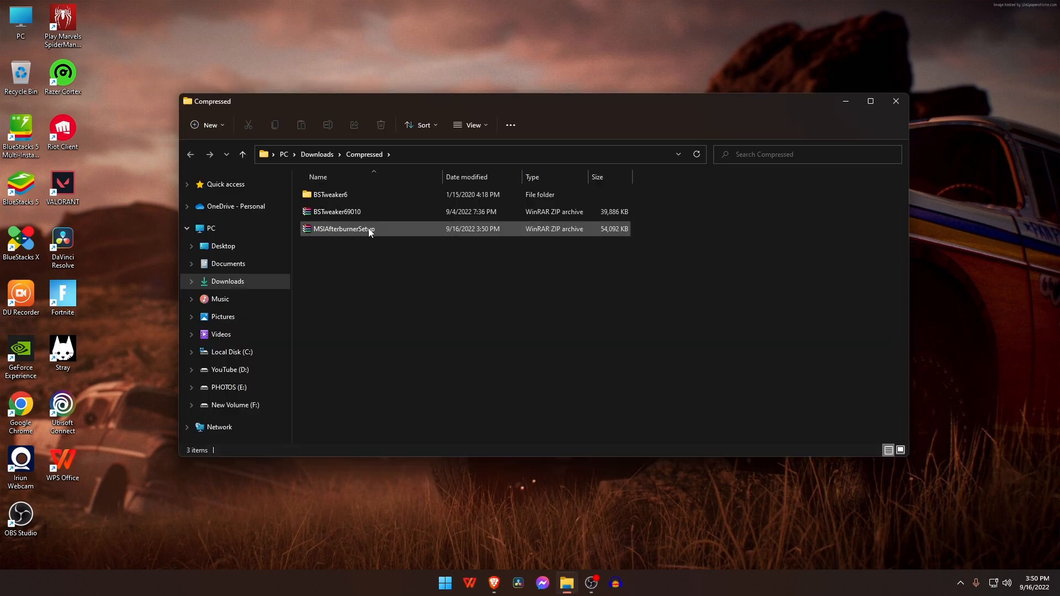
right_click(343, 228)
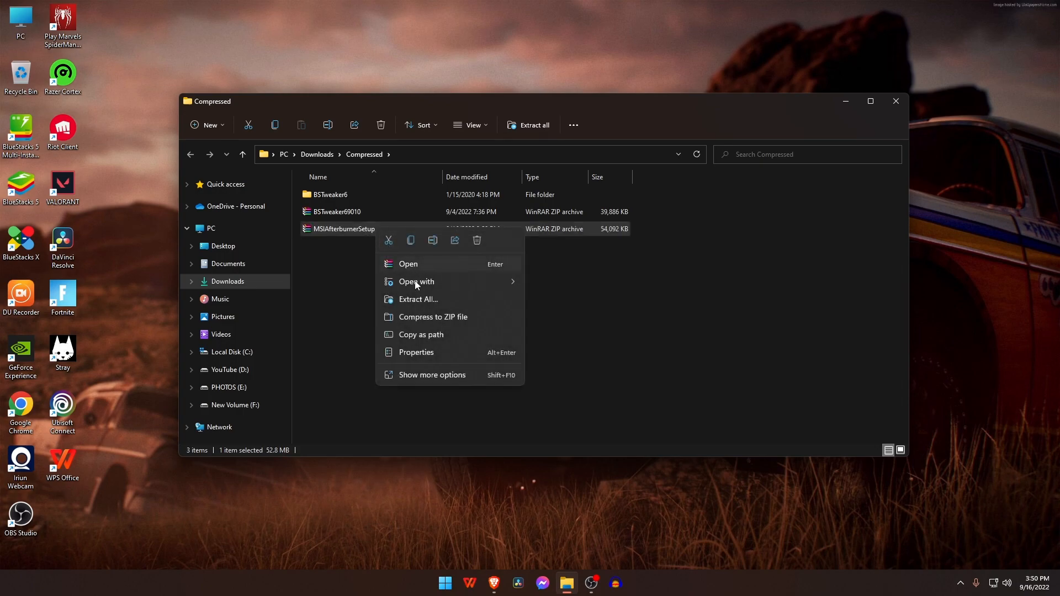
left_click(431, 375)
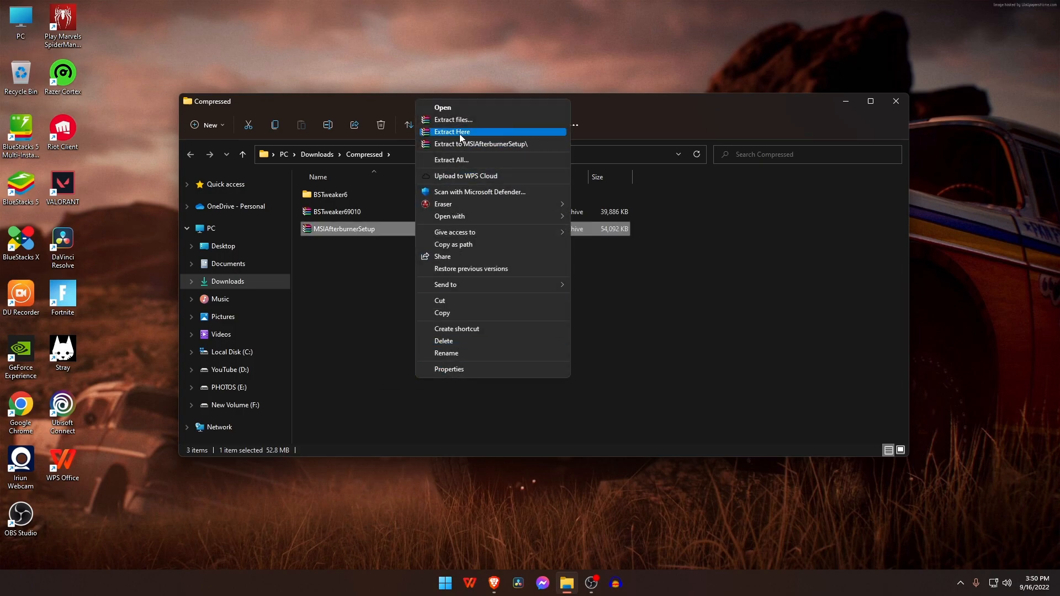
left_click(452, 132)
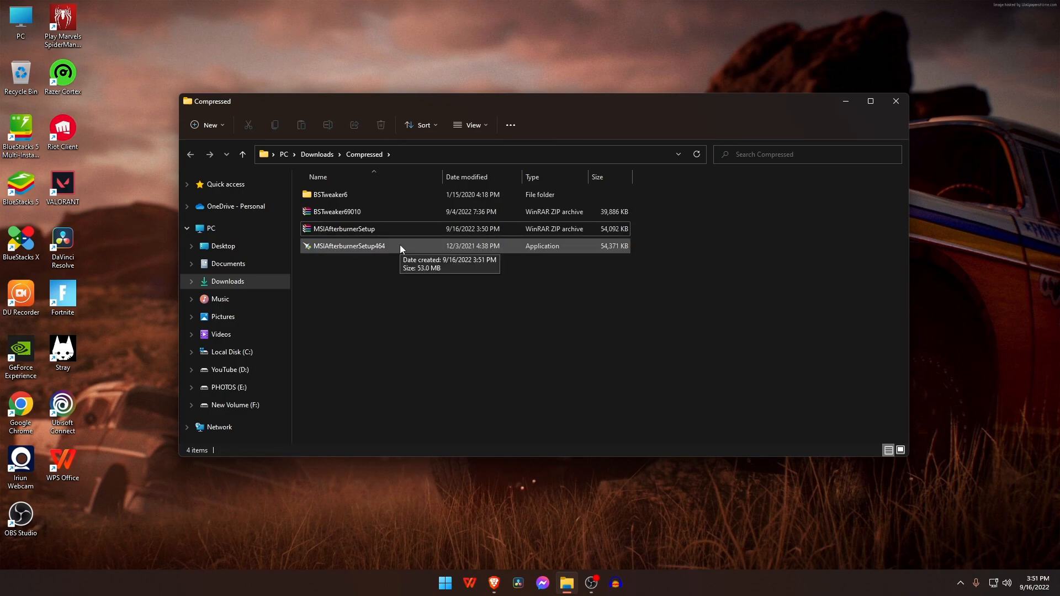
- Launch the MSIAfterburnerSetup464 installer in English and accept the license agreement
double_click(349, 245)
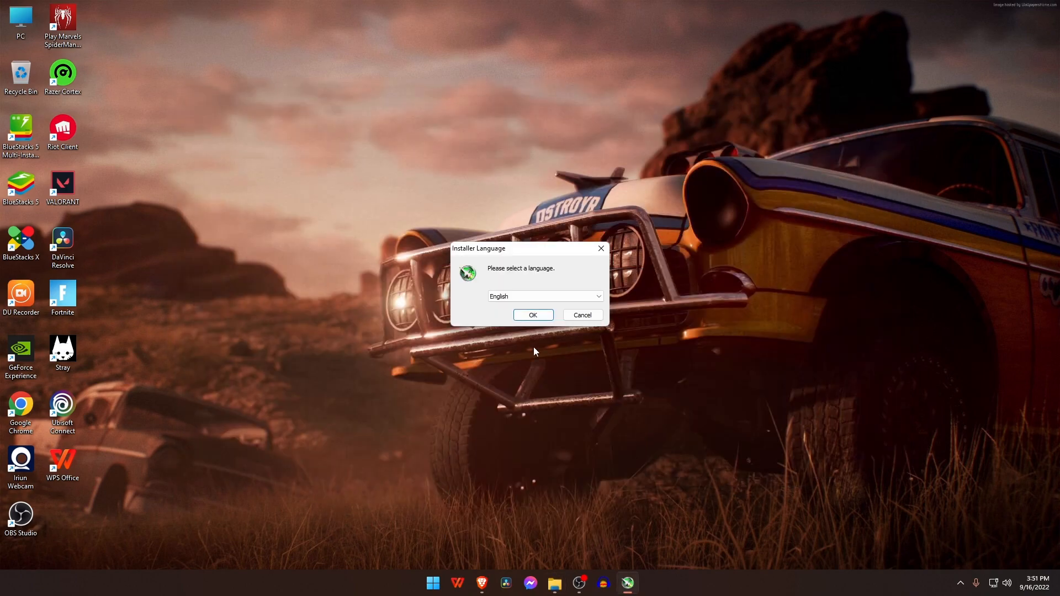
left_click(533, 314)
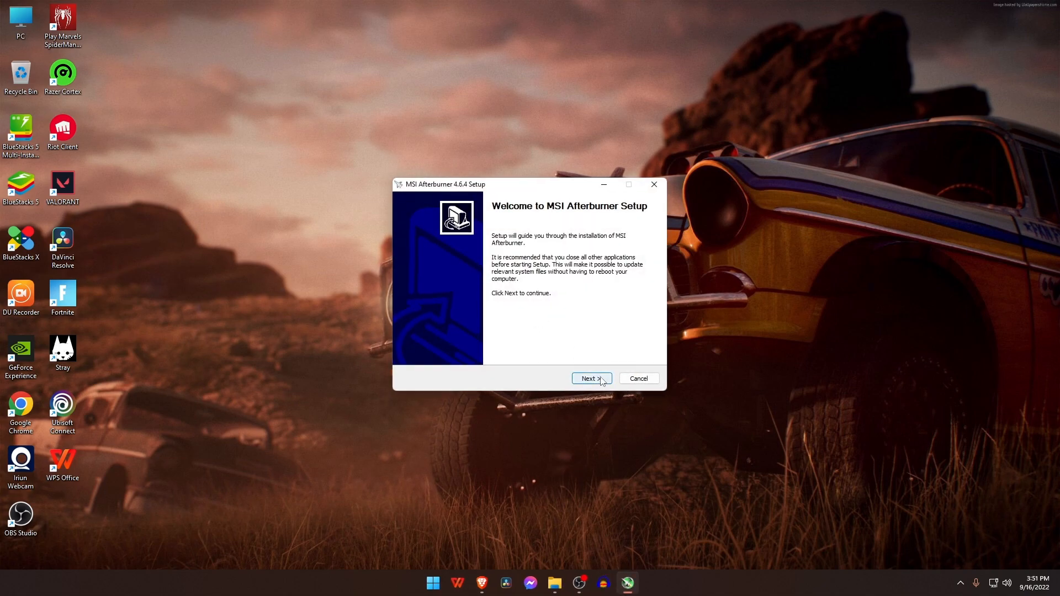
left_click(590, 377)
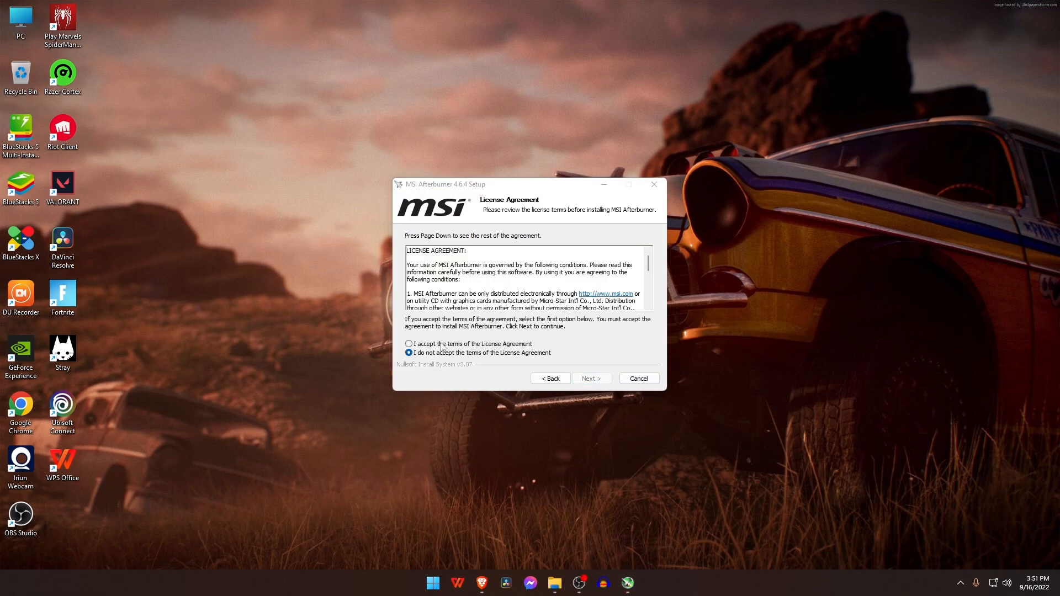
left_click(409, 343)
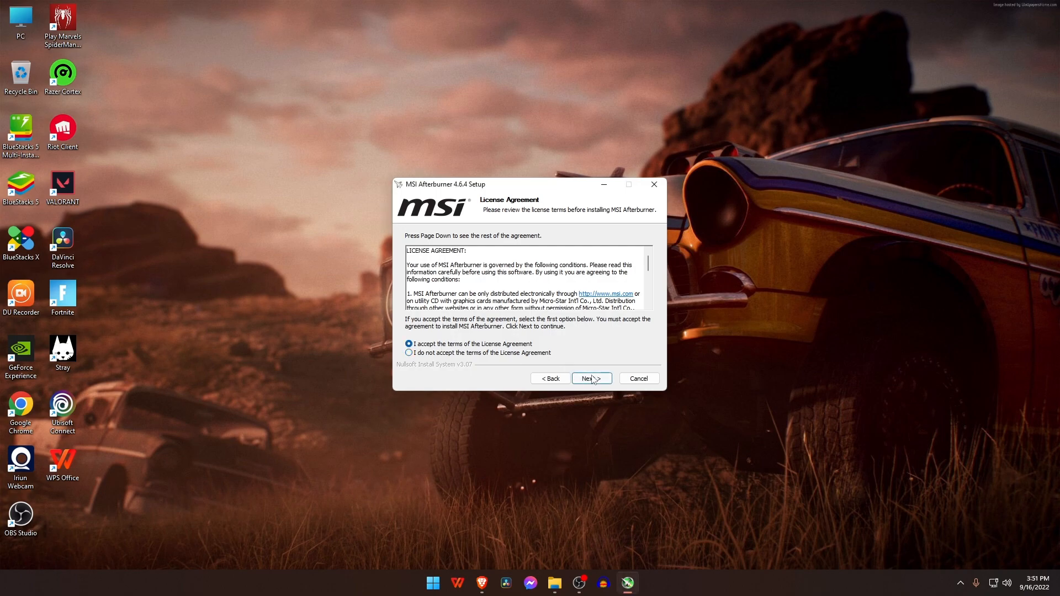
left_click(589, 377)
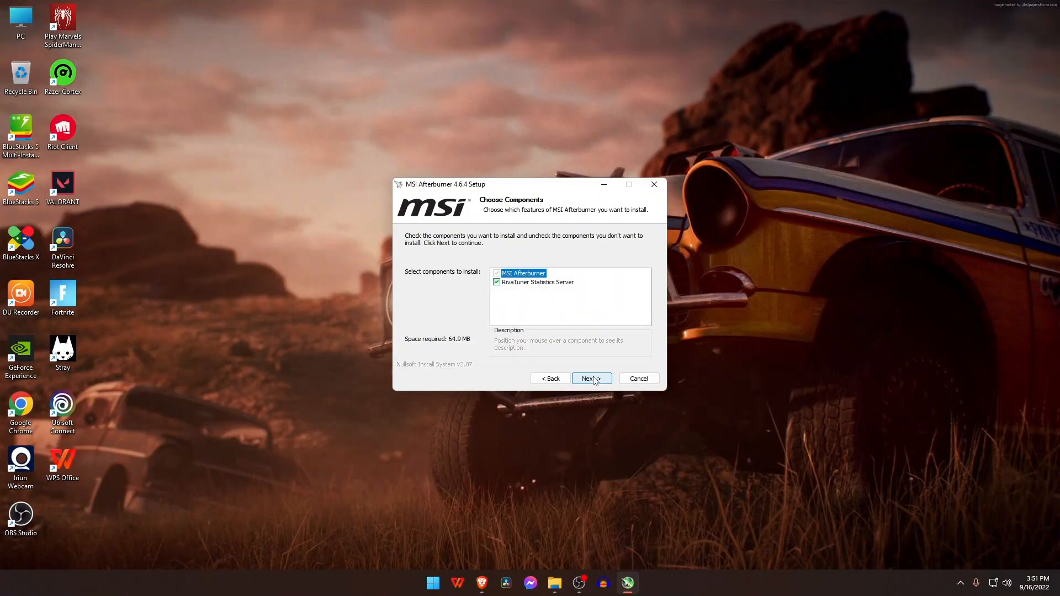
- Install with default components and shortcut folder, complete RivaTuner in English, and launch Afterburner
left_click(590, 379)
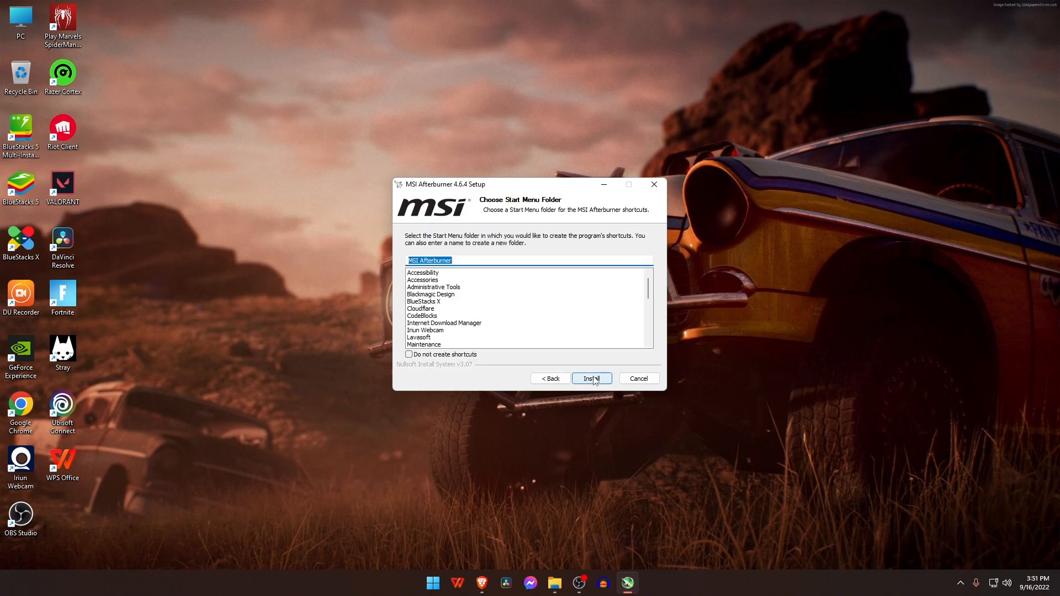
left_click(591, 379)
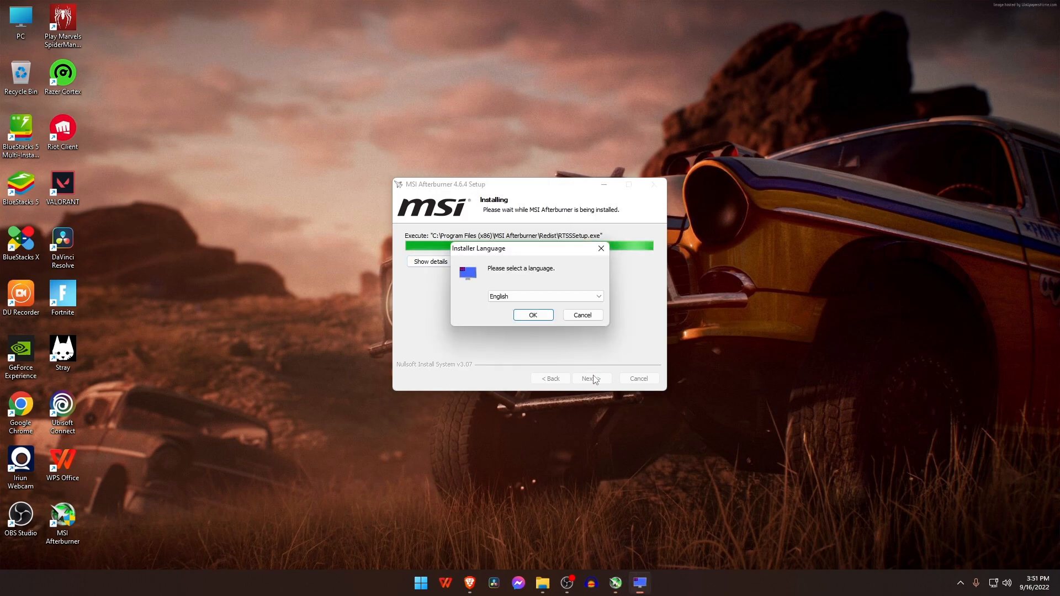
left_click(533, 314)
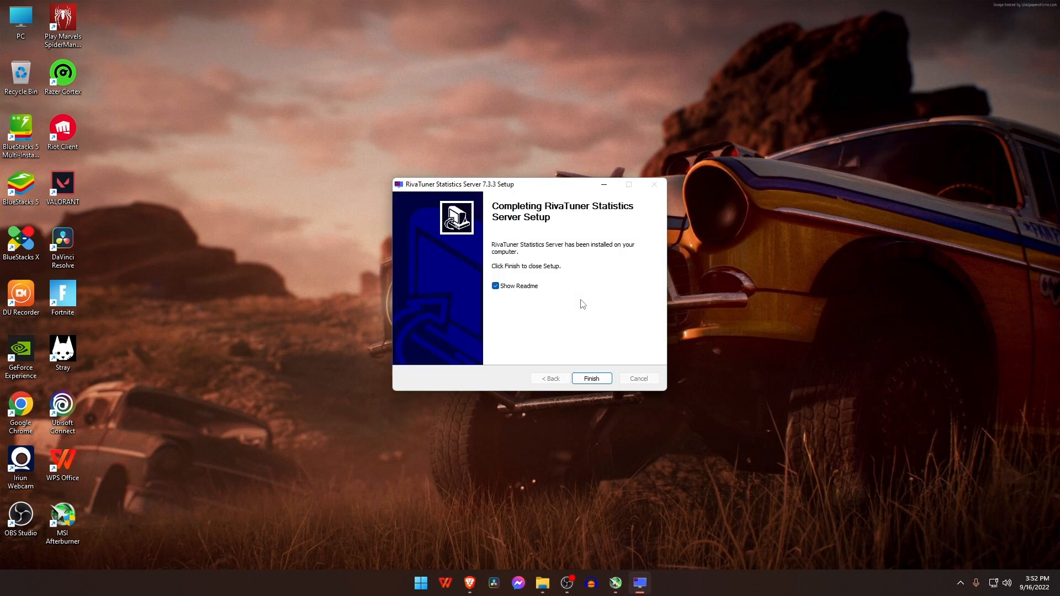
left_click(590, 377)
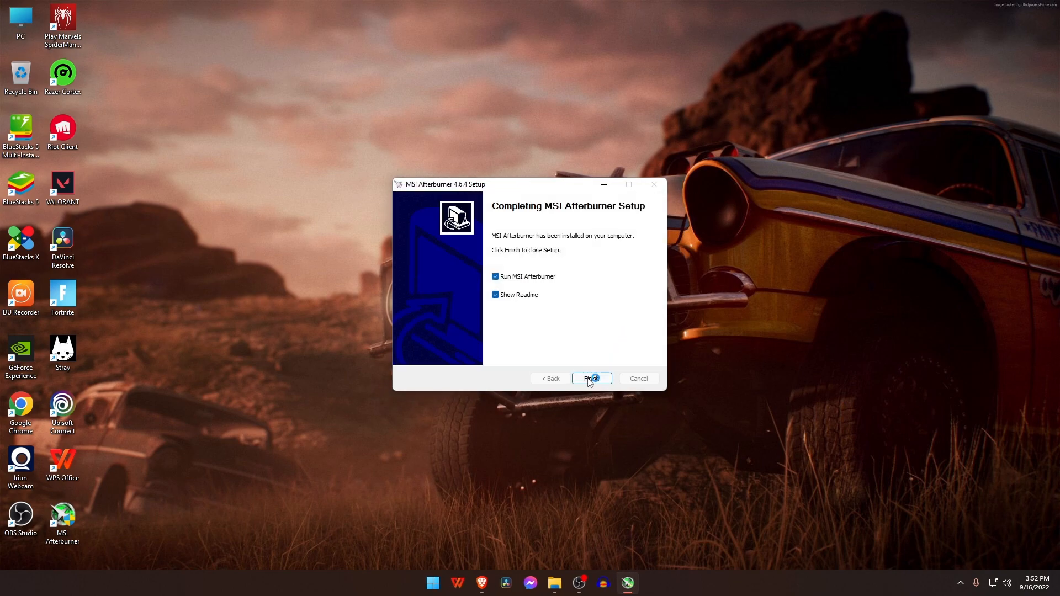
left_click(590, 379)
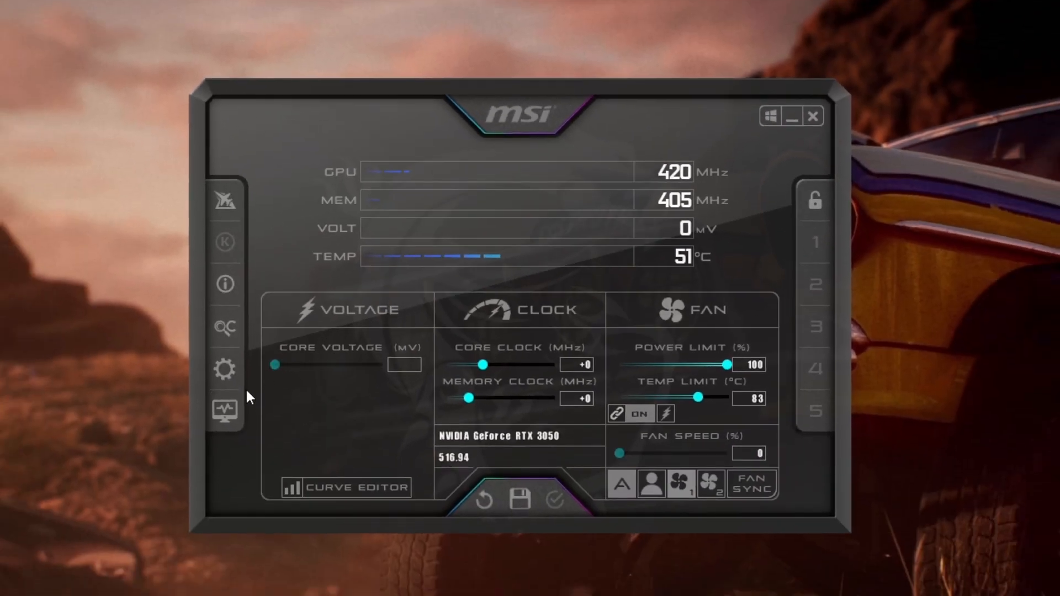
- Open Afterburner's Monitoring settings and inspect the Memory usage and CPU1 temperature graphs
left_click(224, 369)
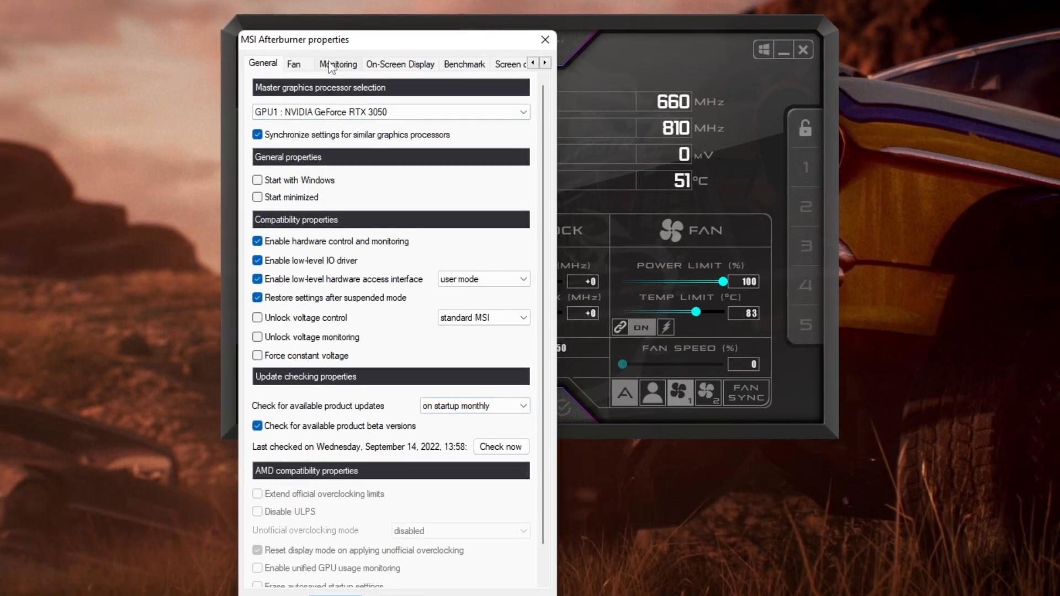
left_click(337, 63)
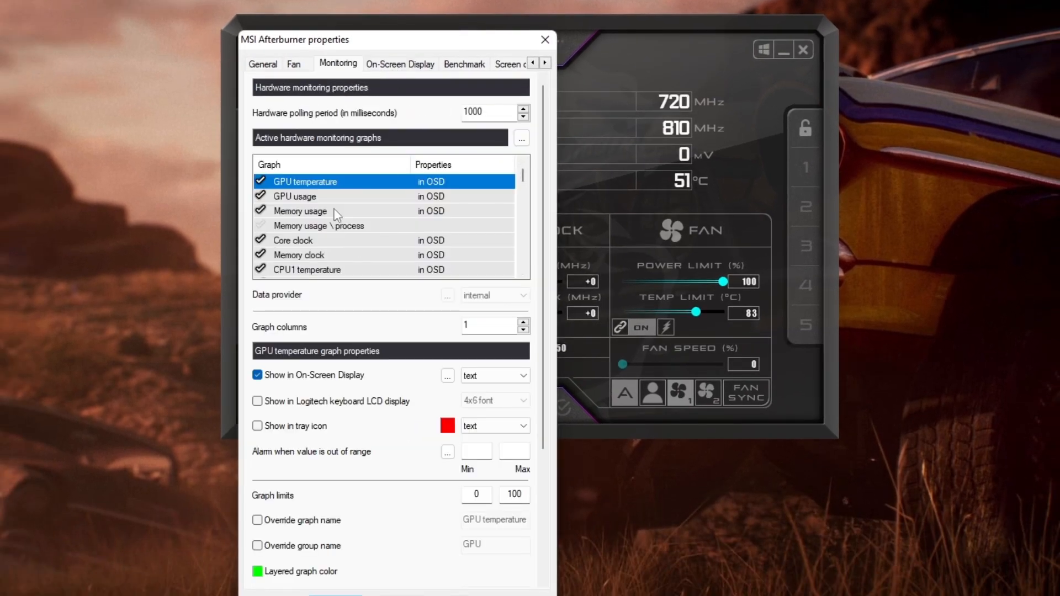
left_click(299, 211)
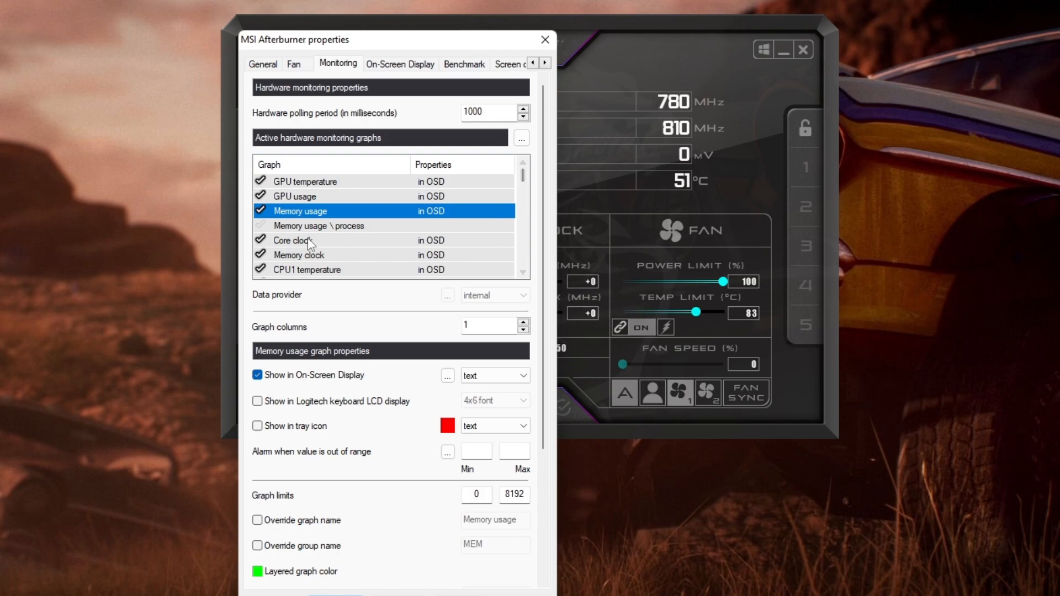
left_click(298, 255)
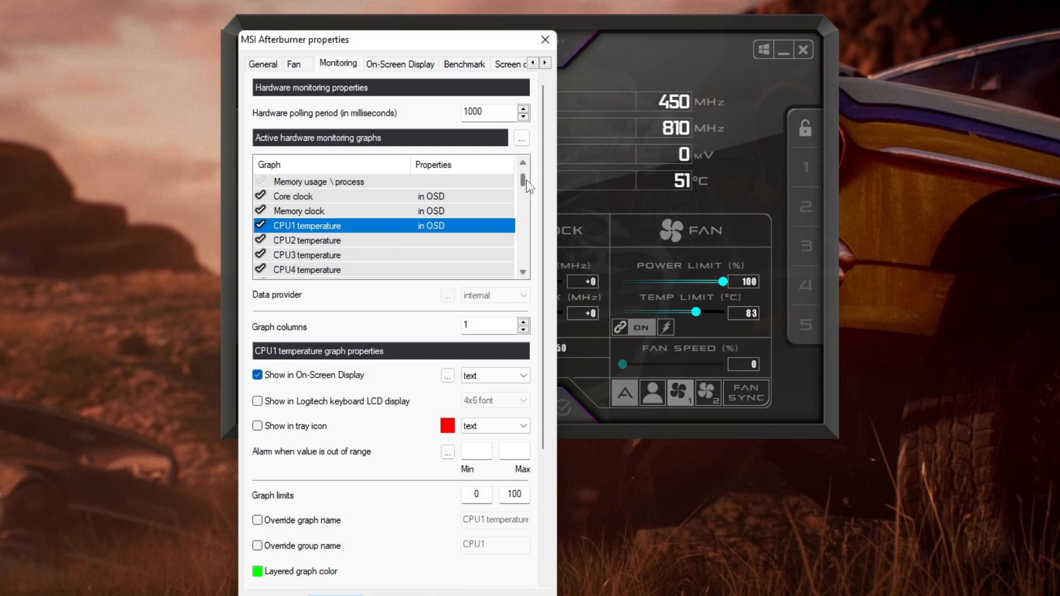
- Disable CPU2 temperature monitoring and scroll further down the graph list
left_click(306, 240)
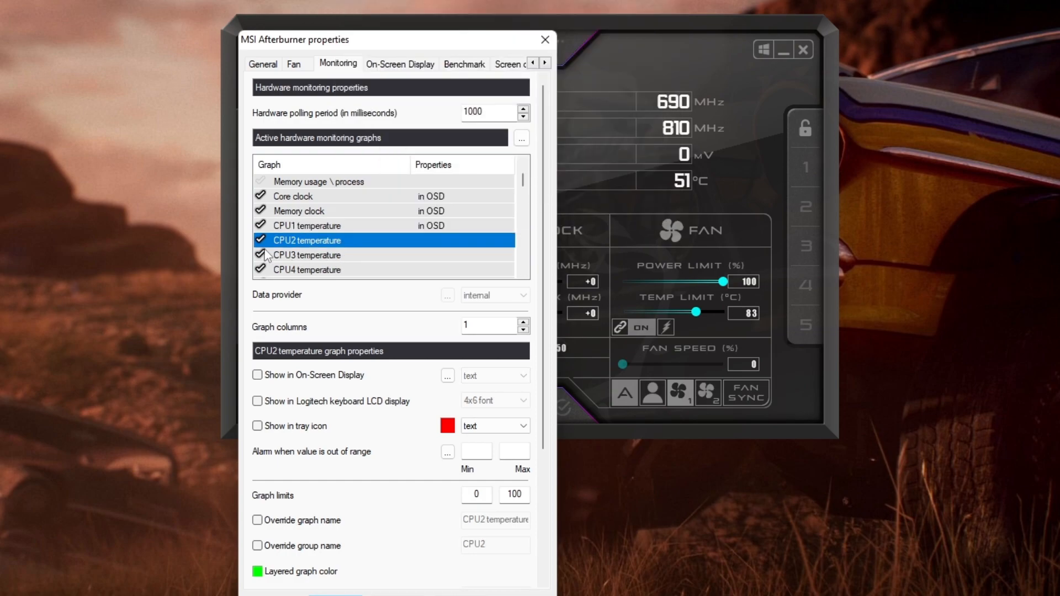
left_click(259, 240)
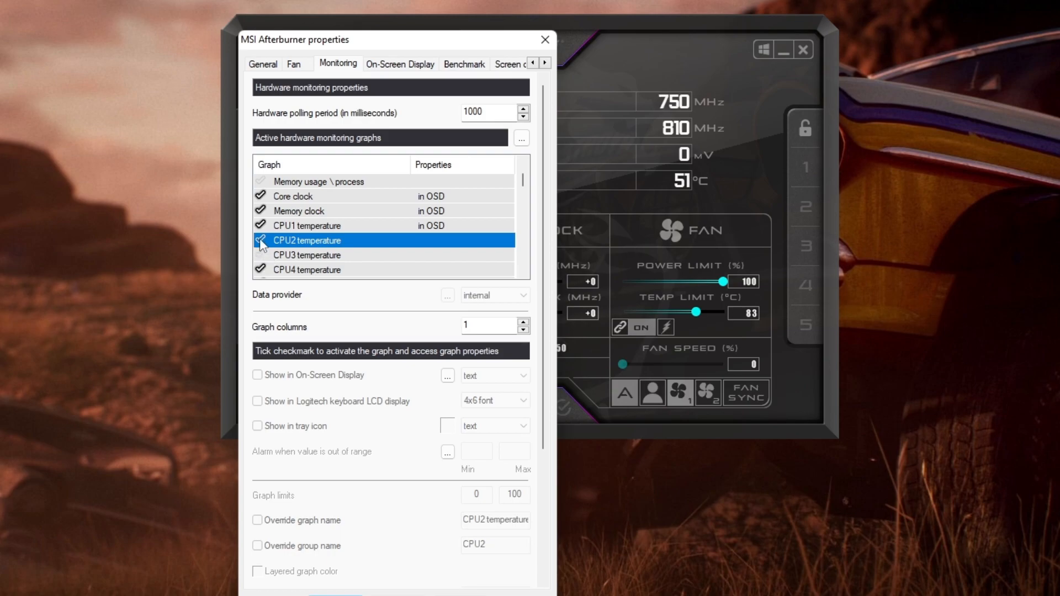
scroll("down", 3)
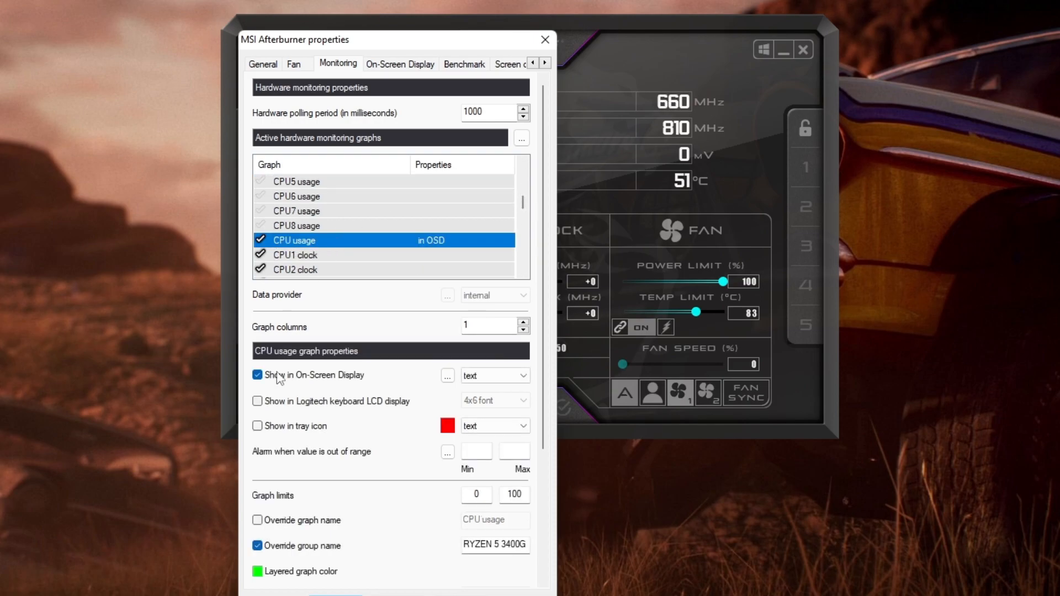
scroll("down", 3)
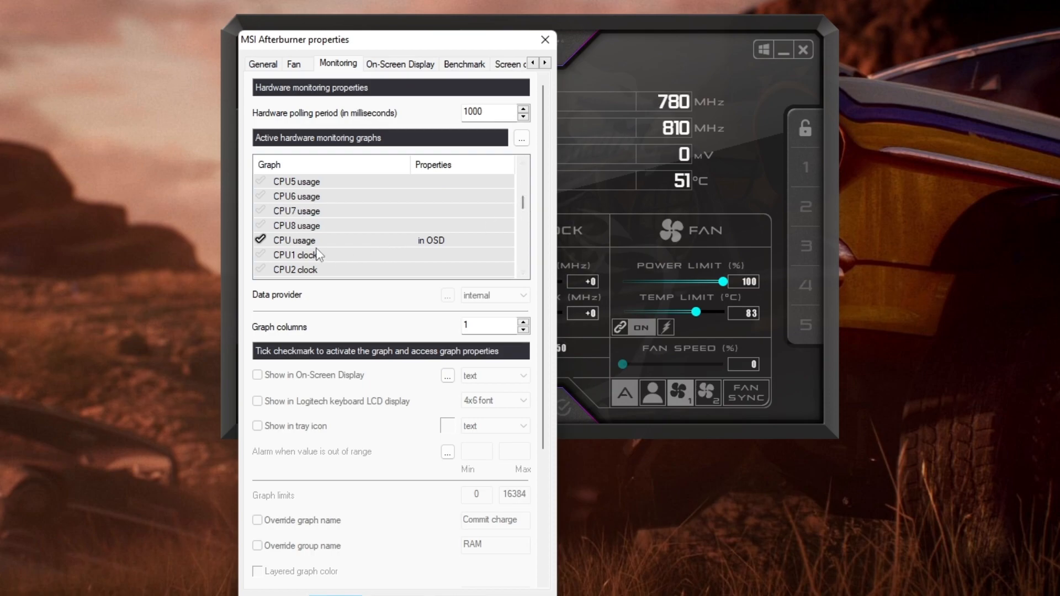
- Rename CPU usage under group RYZEN 5 3600, apply, and enable GPU usage's graph name override
left_click(318, 240)
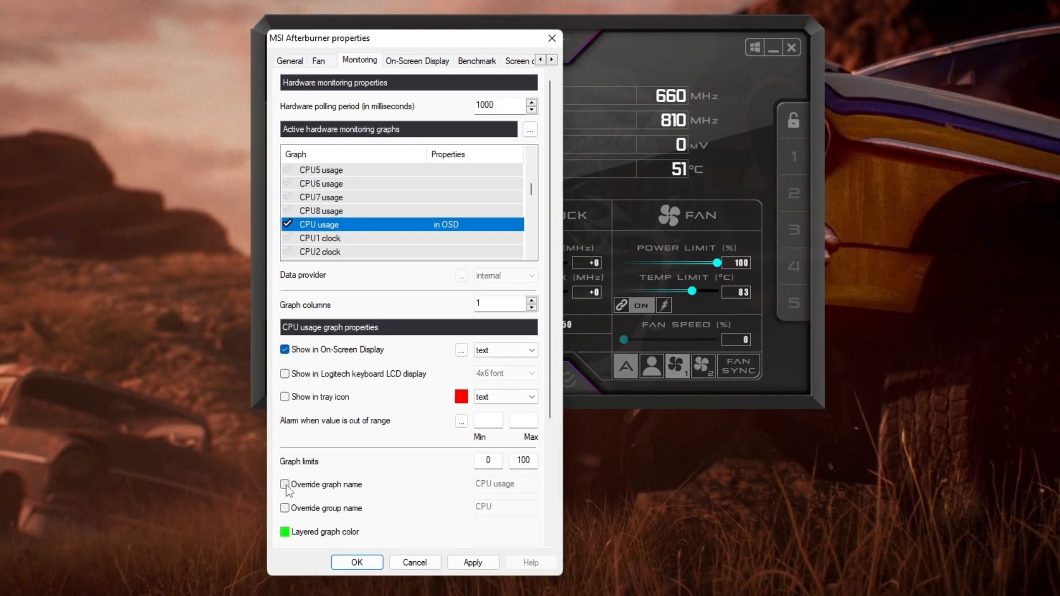
left_click(283, 485)
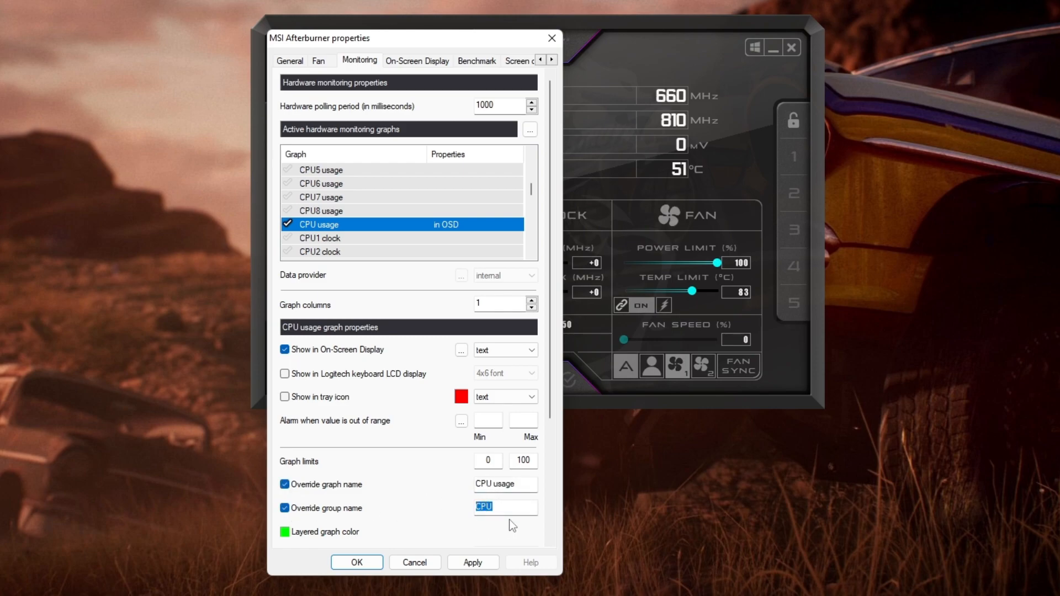
type("RYZEN 5 3600")
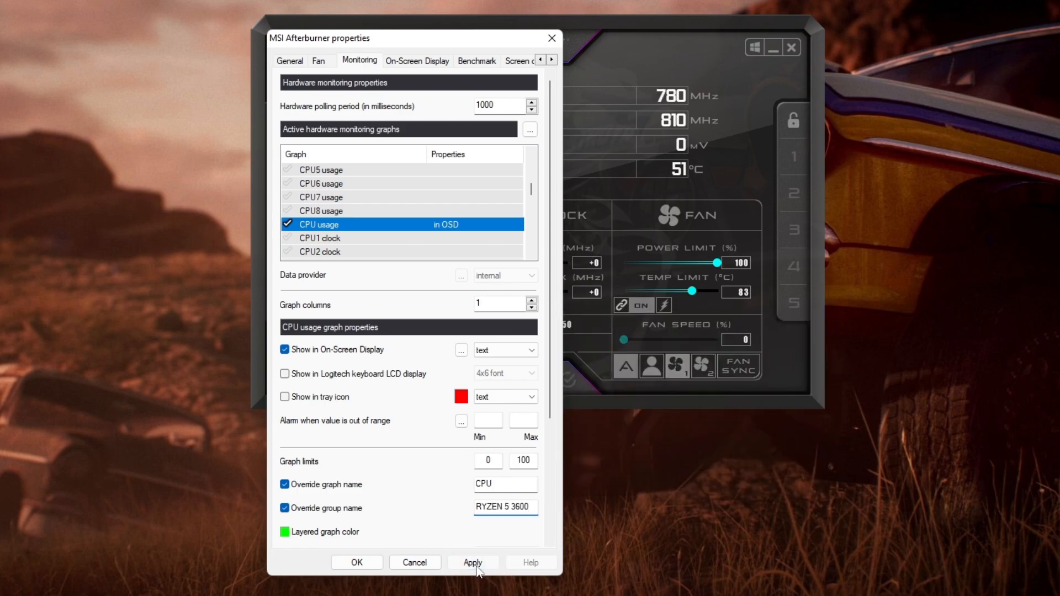
left_click(473, 561)
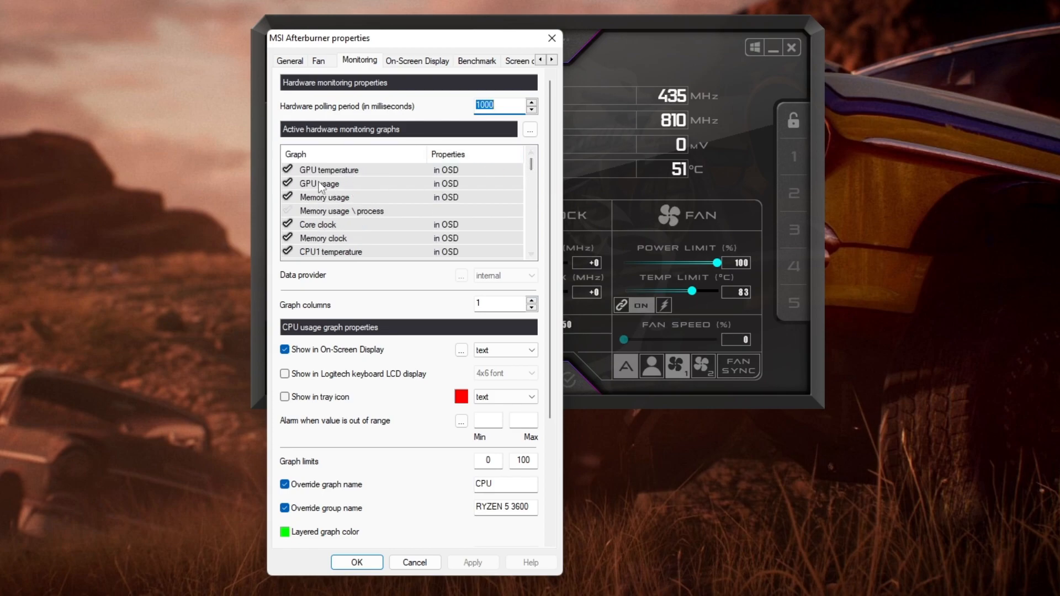
left_click(319, 184)
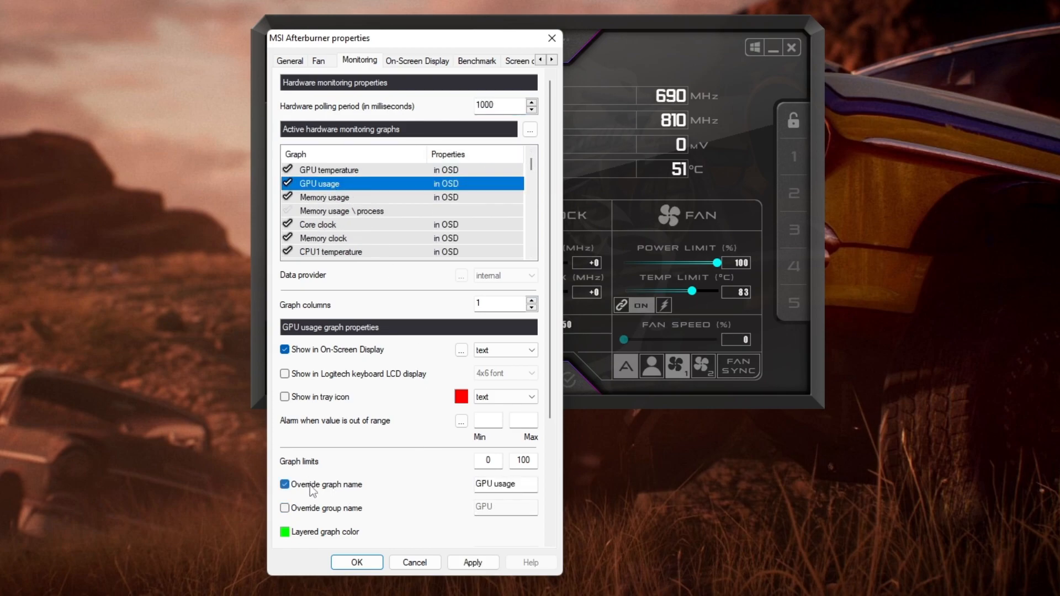
left_click(285, 508)
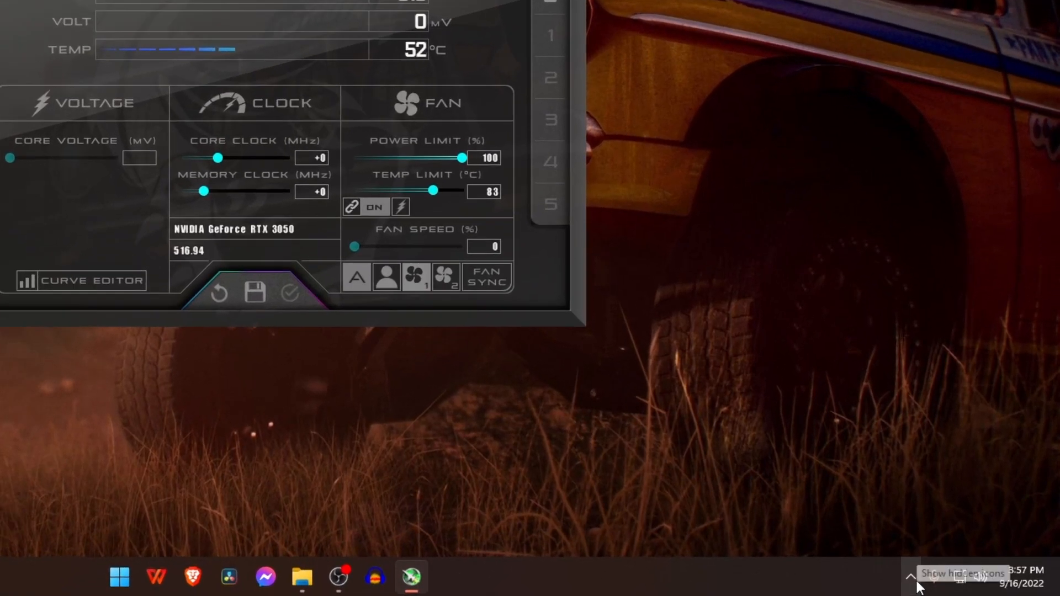
- Expand the taskbar tray's hidden icons to reach RivaTuner Statistics Server
left_click(910, 576)
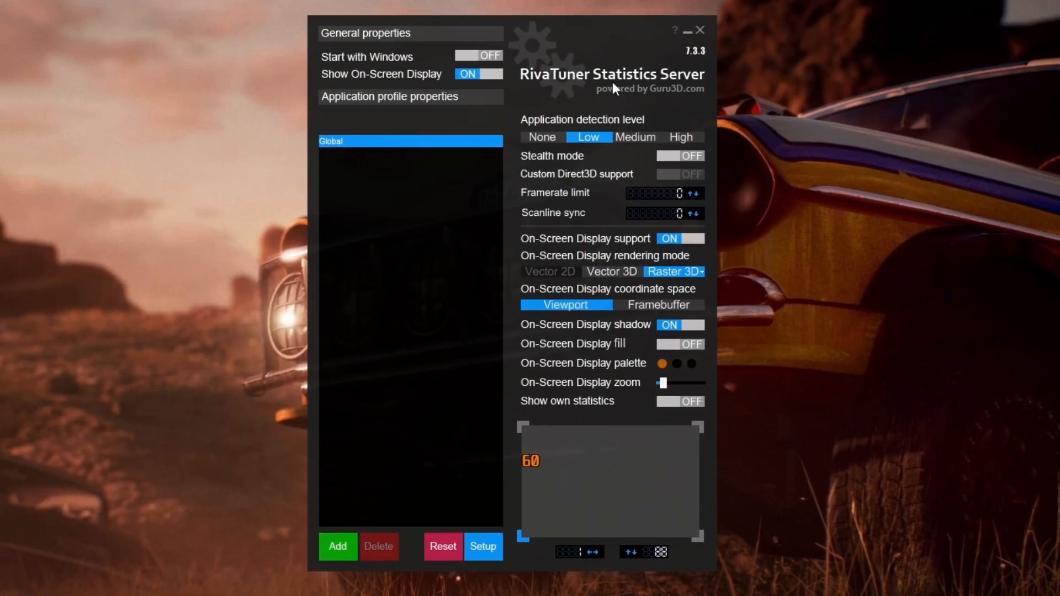
mouse_move(786, 145)
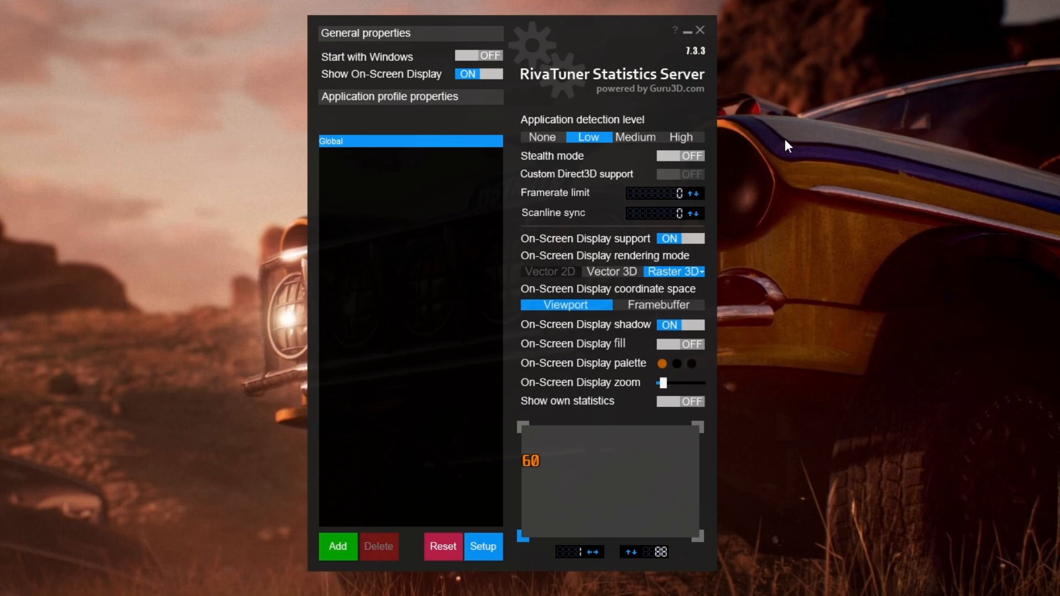